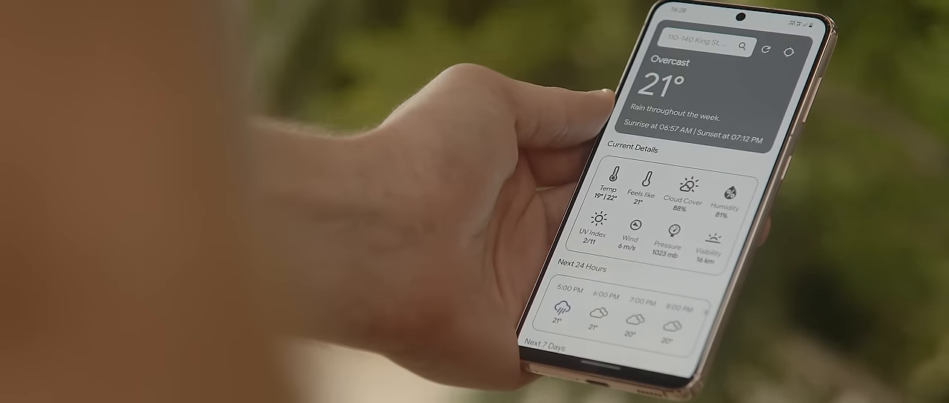
scroll(down, 3)
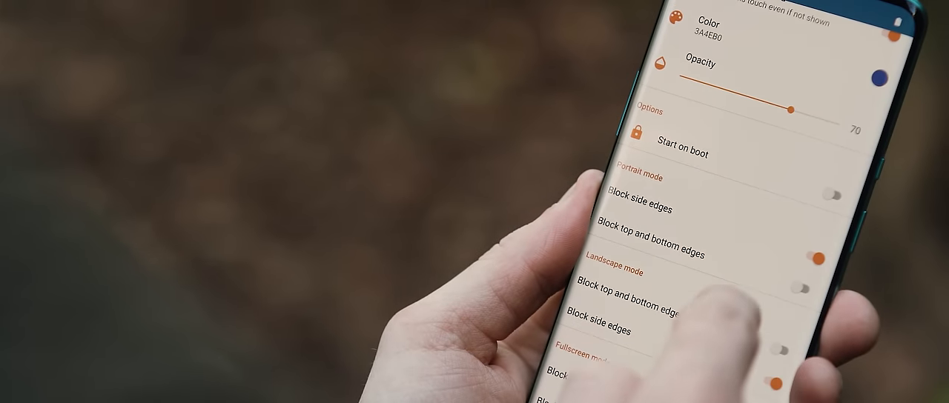
scroll(down, 3)
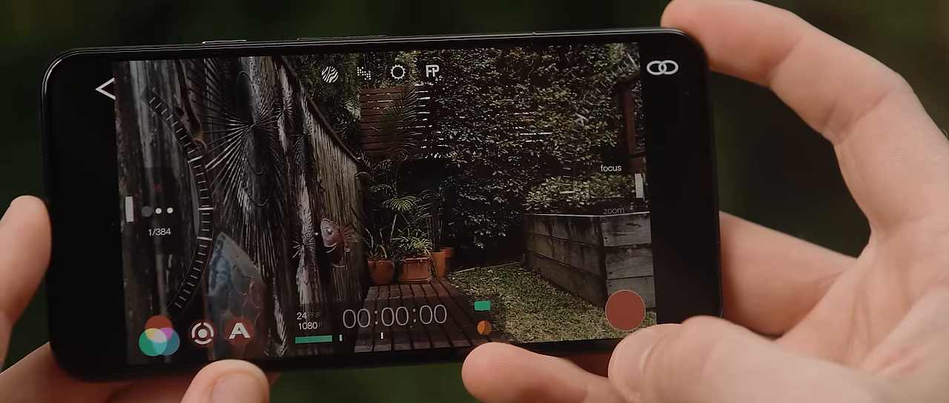
click(625, 311)
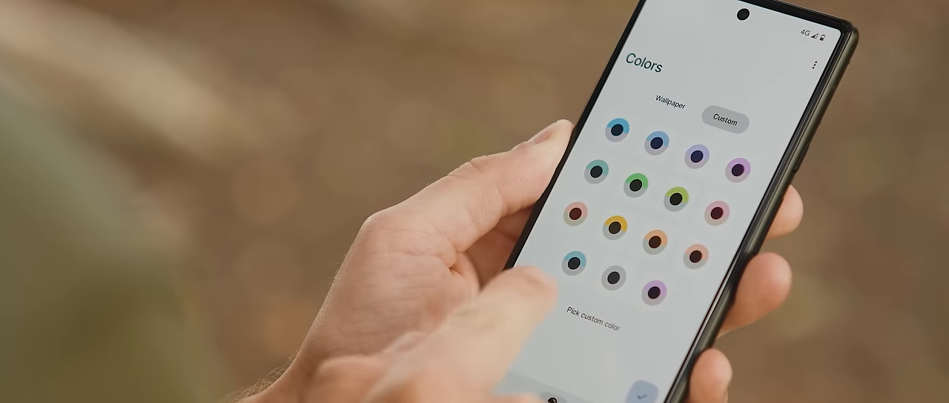
click(594, 322)
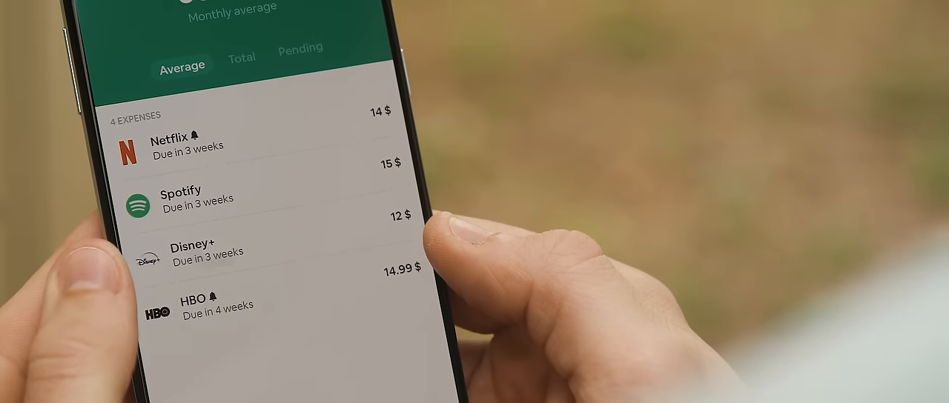
click(223, 252)
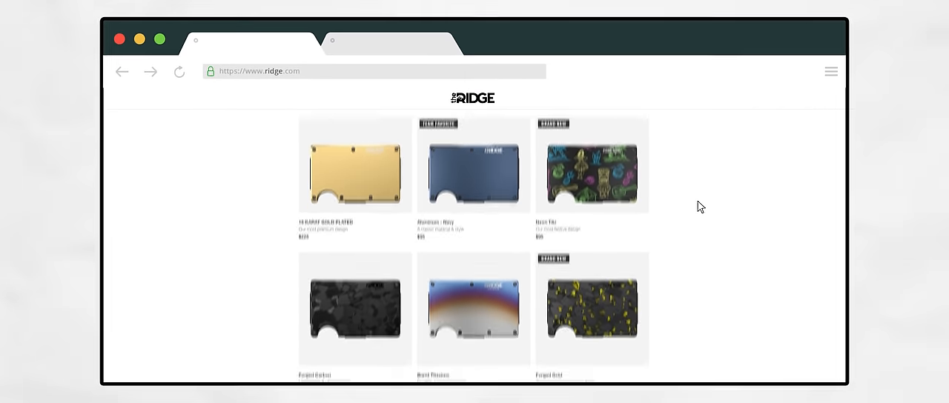
scroll(down, 3)
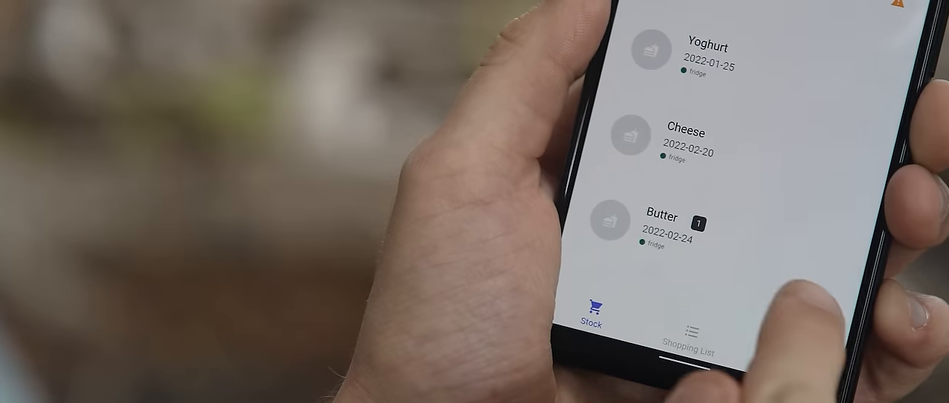
click(815, 314)
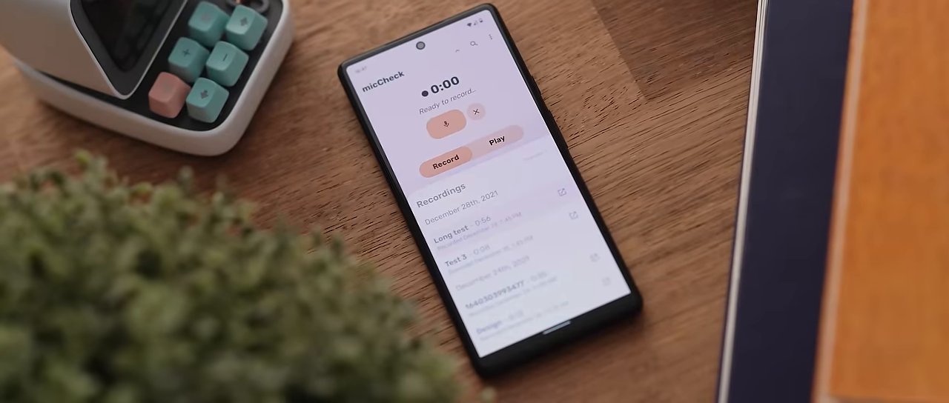
click(444, 129)
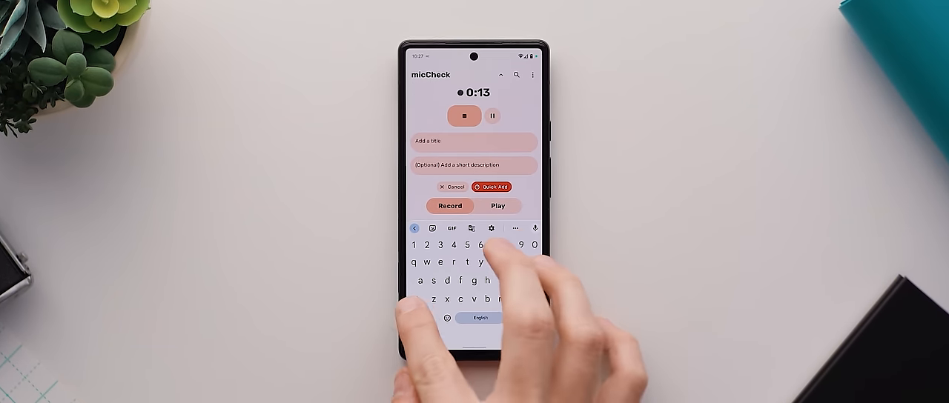
text(Desi)
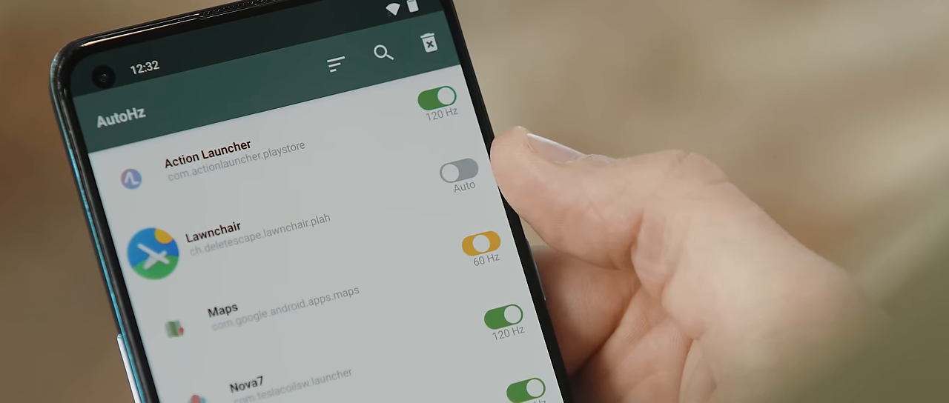
click(460, 177)
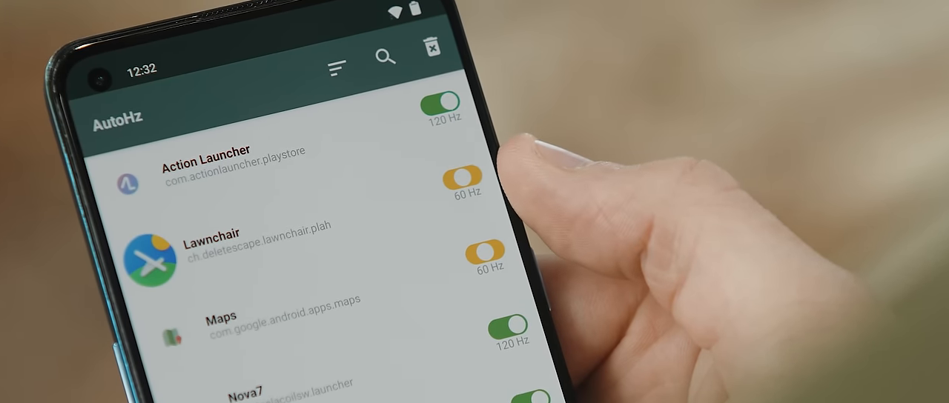
click(460, 178)
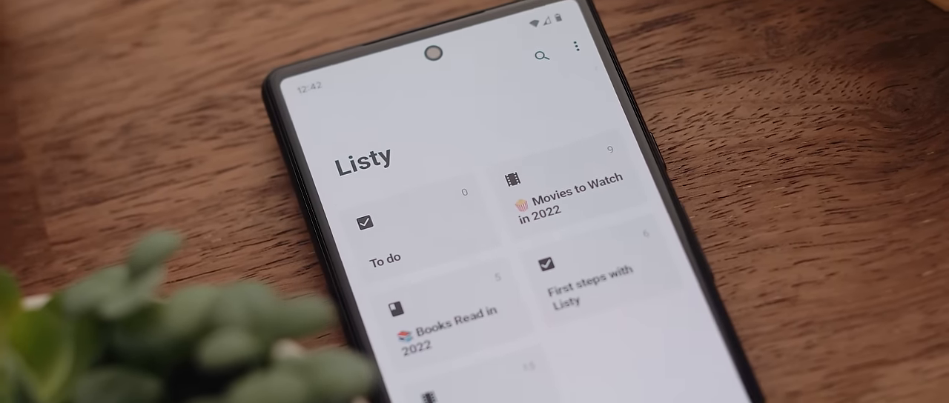
click(448, 319)
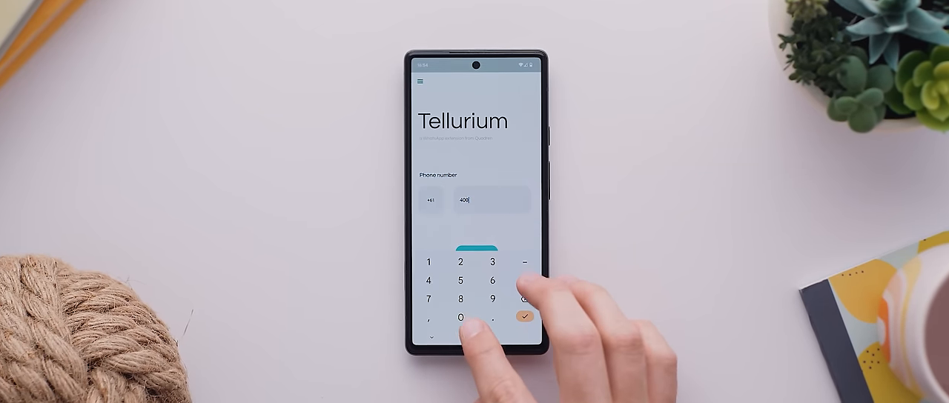
click(525, 317)
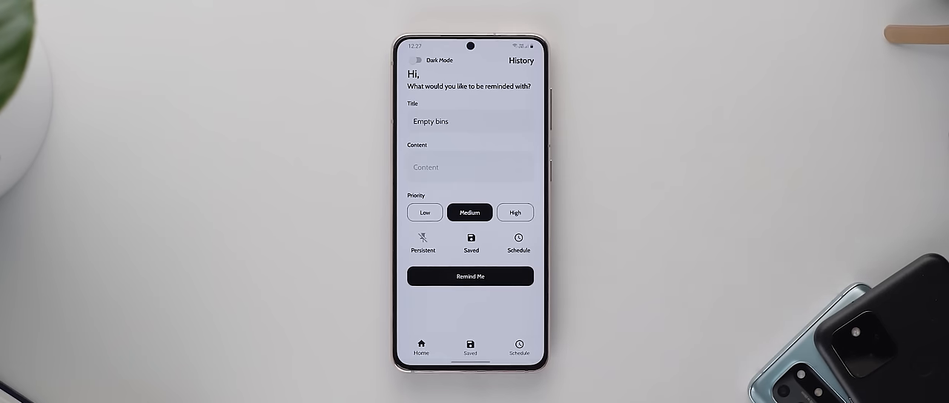
click(423, 238)
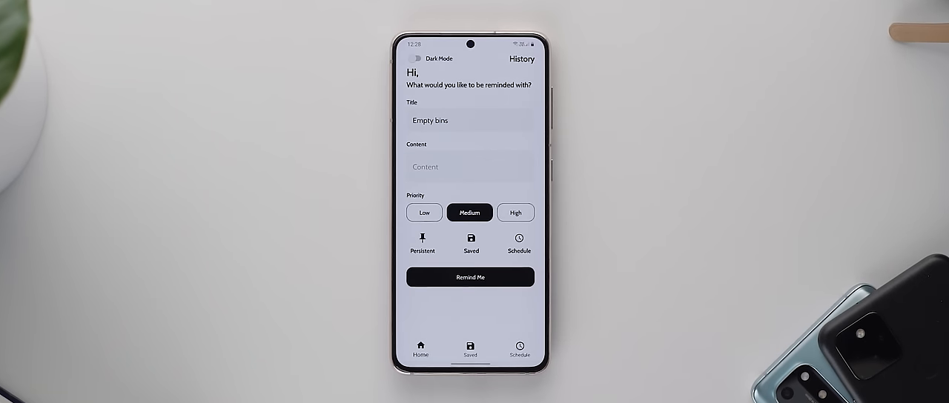